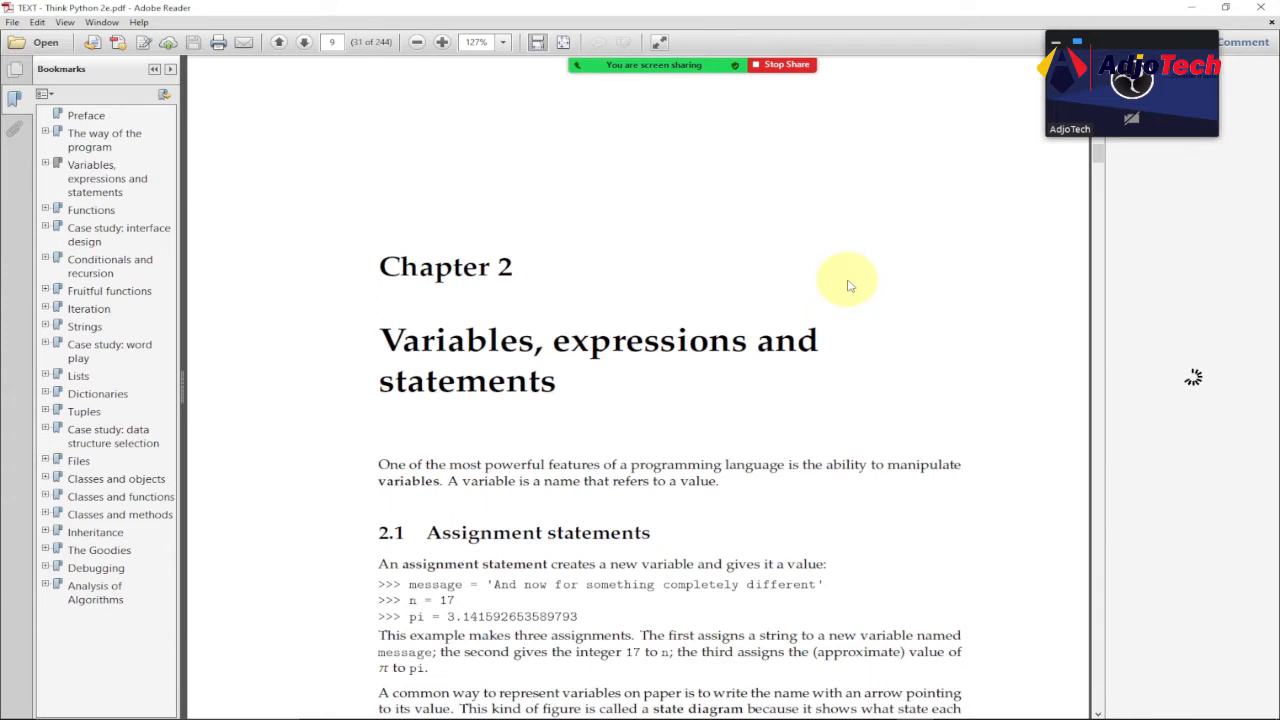
mouse_move(390, 20)
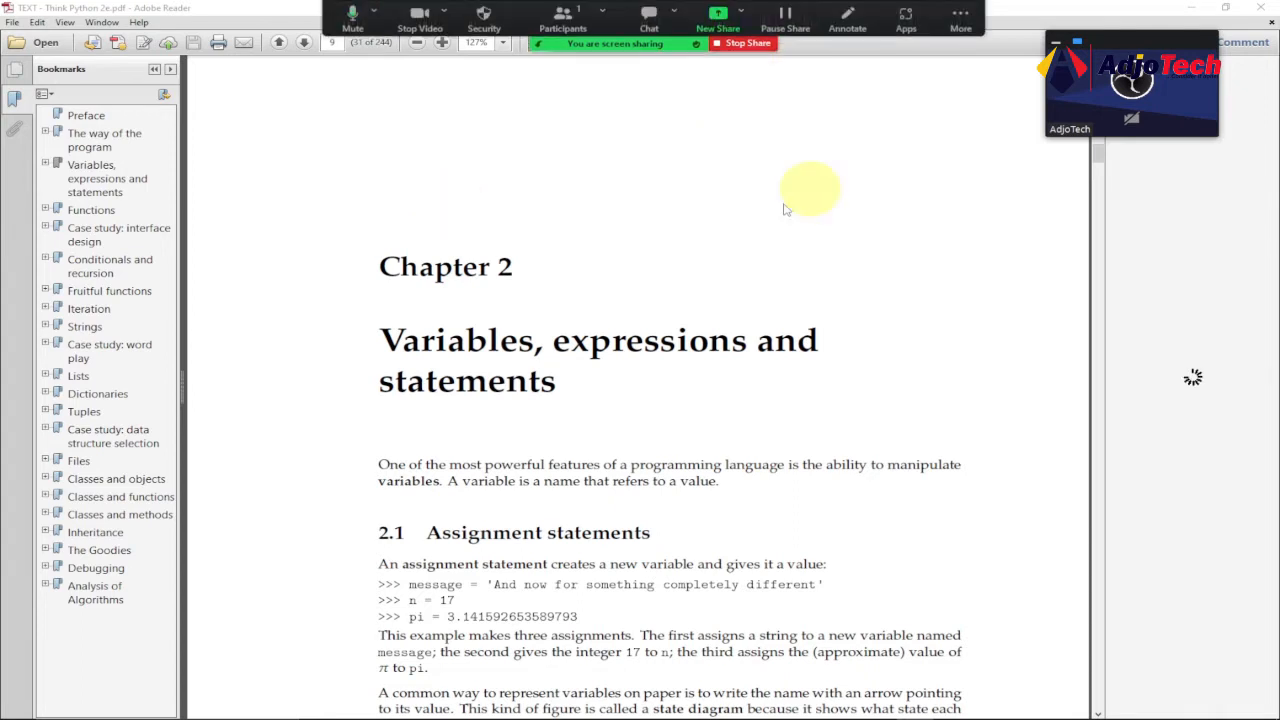
mouse_move(812, 190)
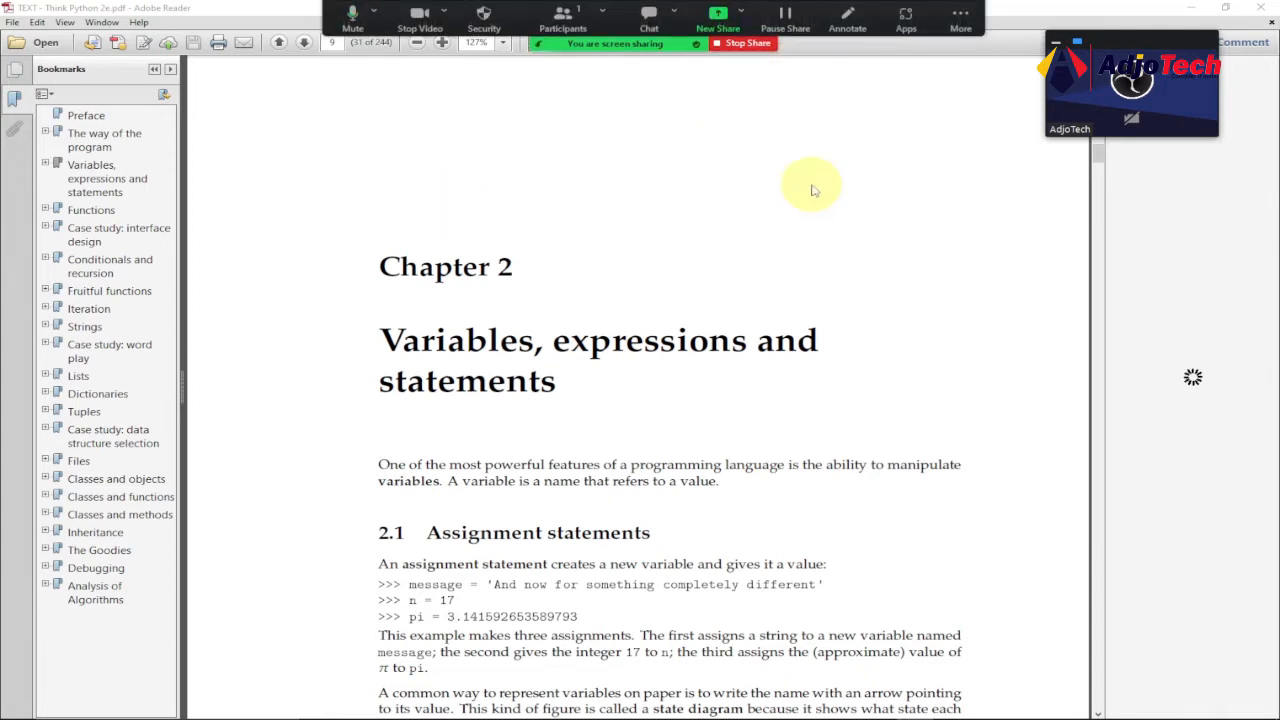
mouse_move(564, 90)
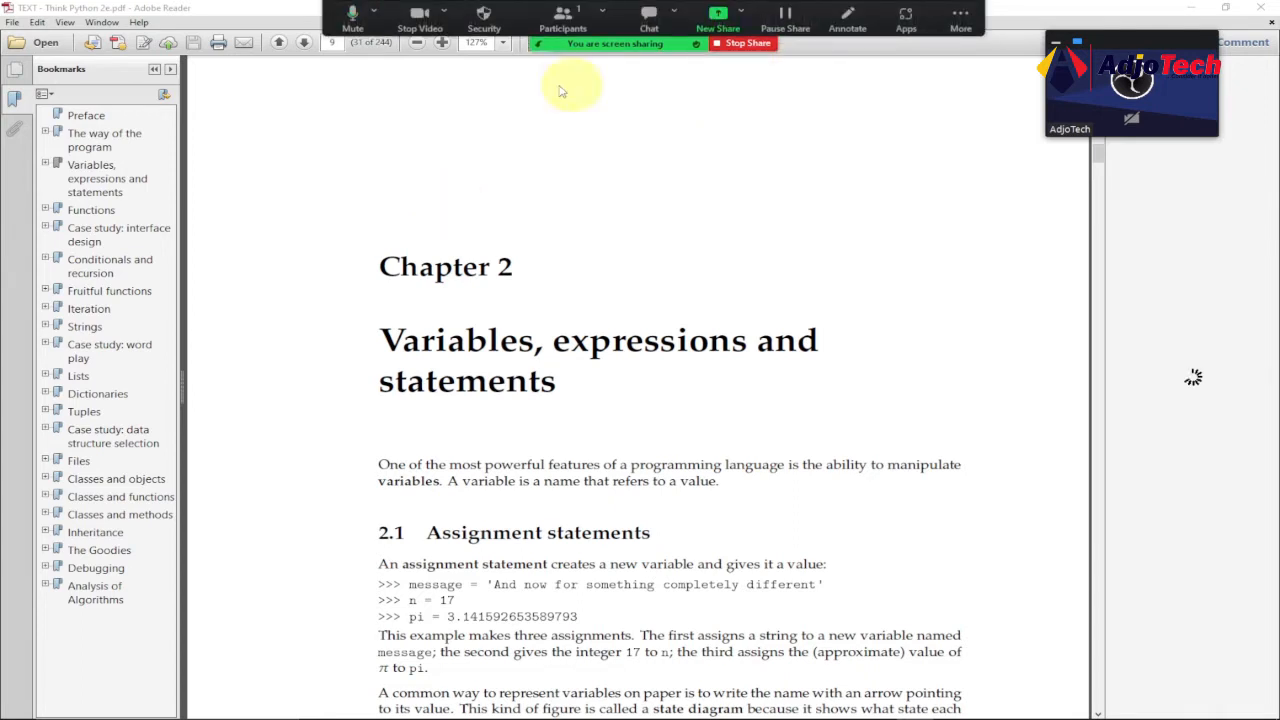
mouse_move(540, 48)
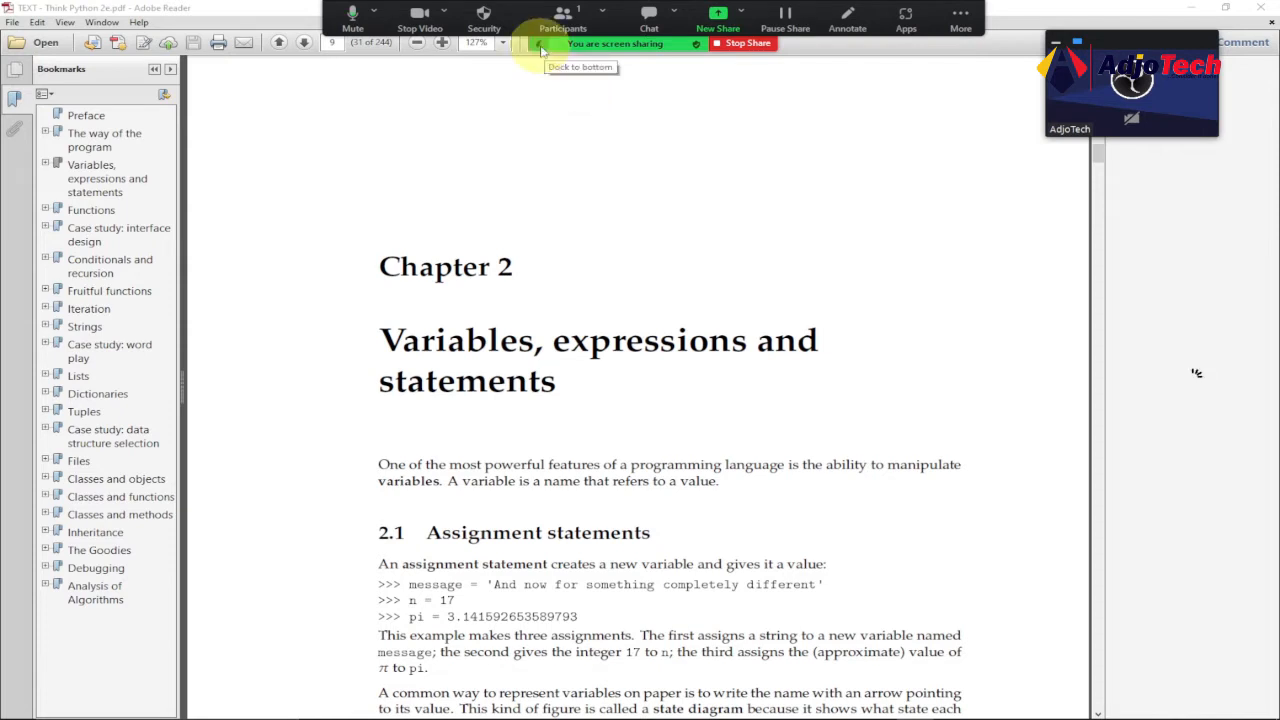
Let the floating meeting controls auto-collapse to just the screen-sharing banner over the PDF.
click(580, 52)
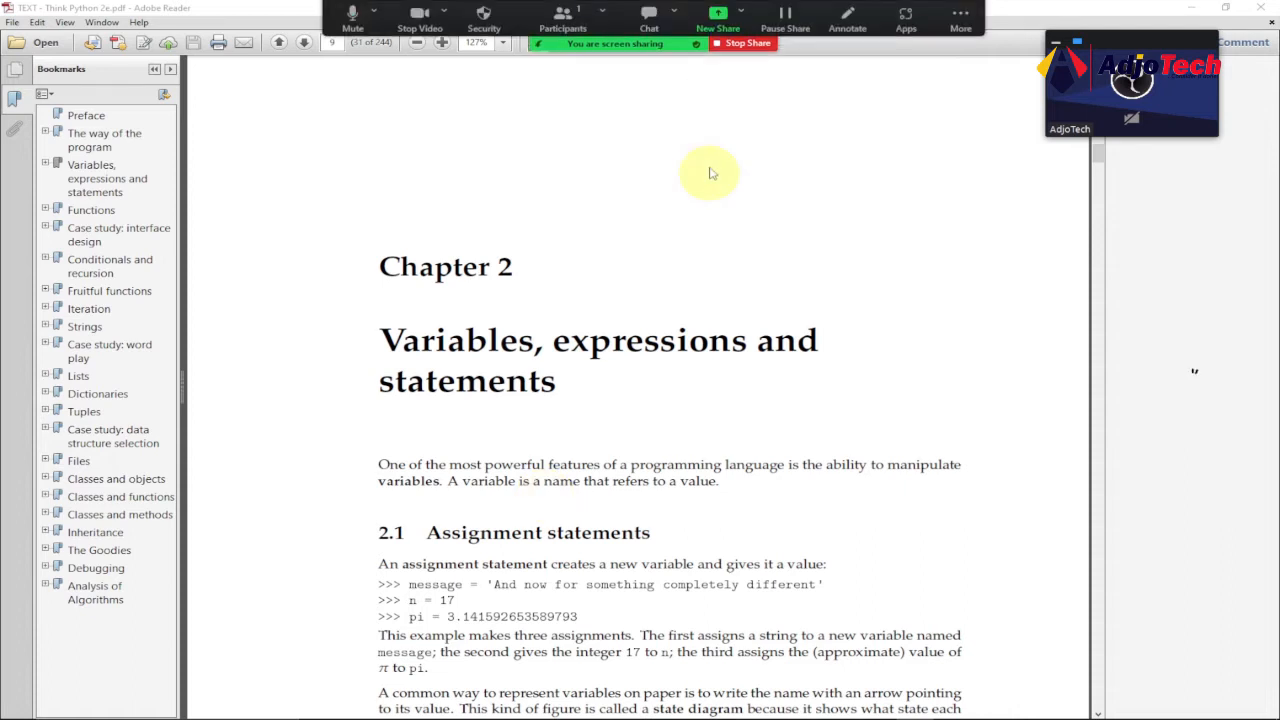
mouse_move(608, 132)
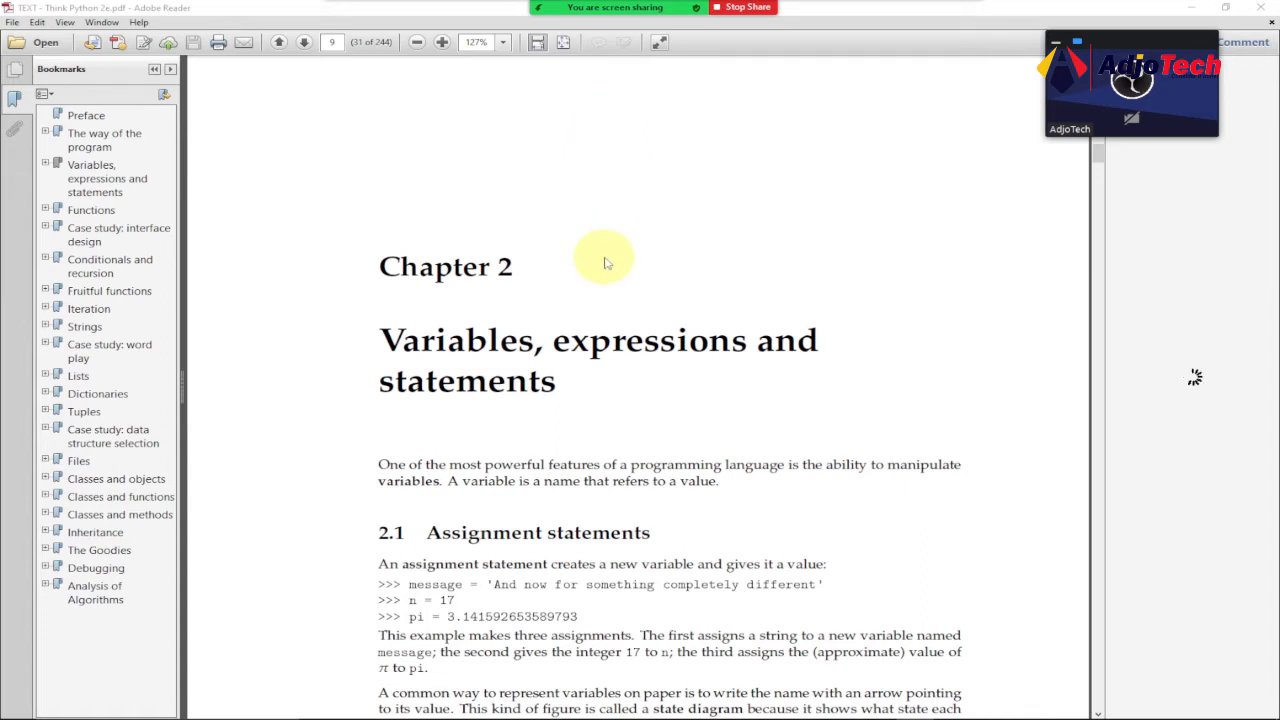
Hide the floating controls and sharing banner with Ctrl+Alt+Shift+H, leaving the Chapter 2 page unobstructed.
key(ctrl+shift+alt+h)
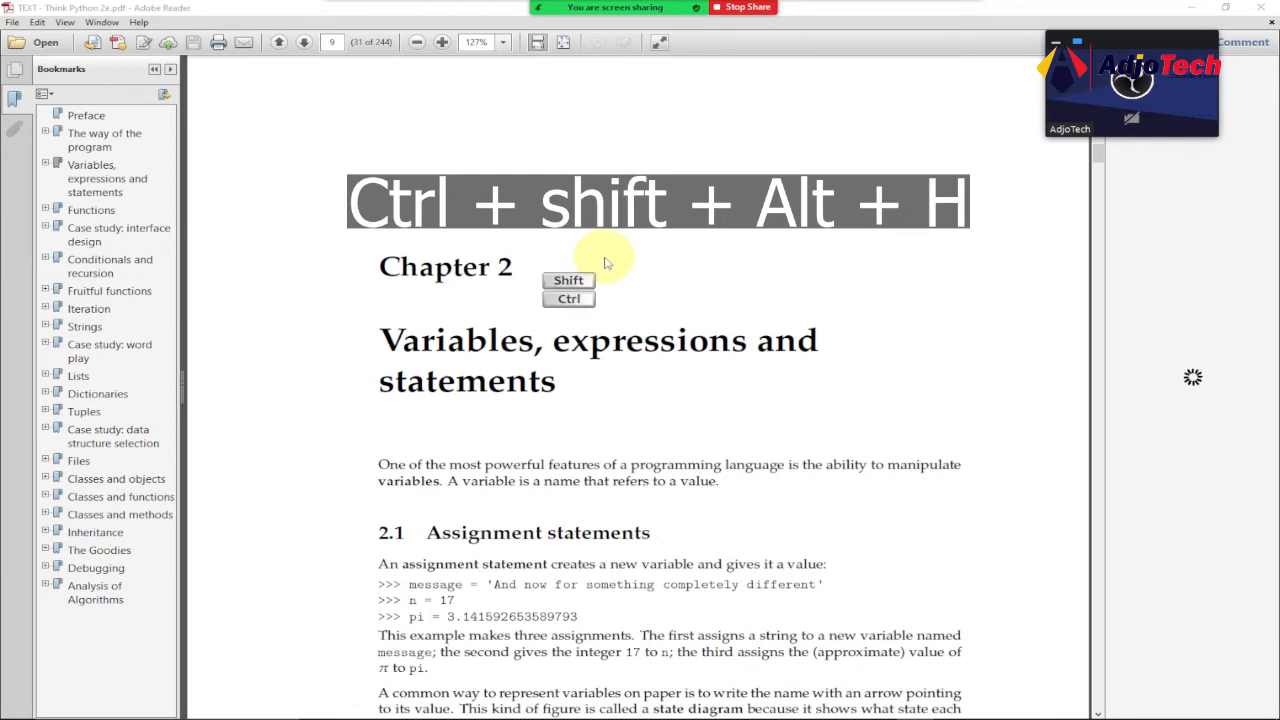
key(alt)
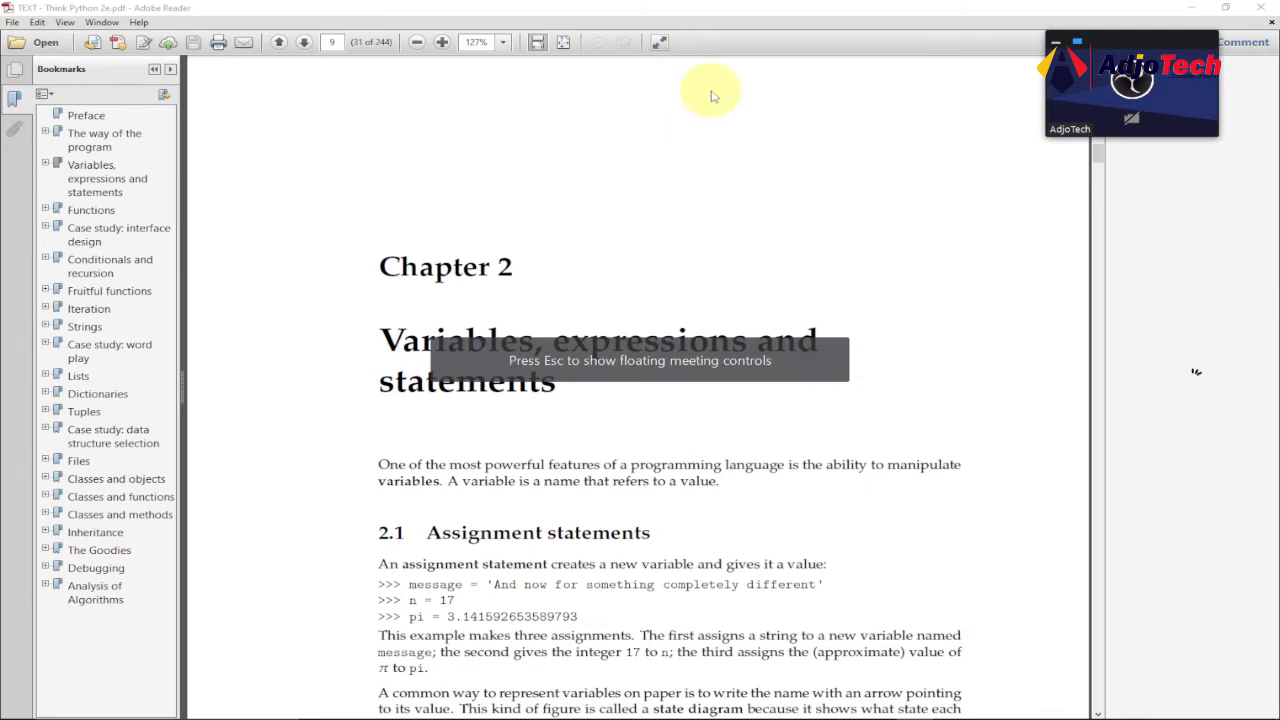
mouse_move(680, 192)
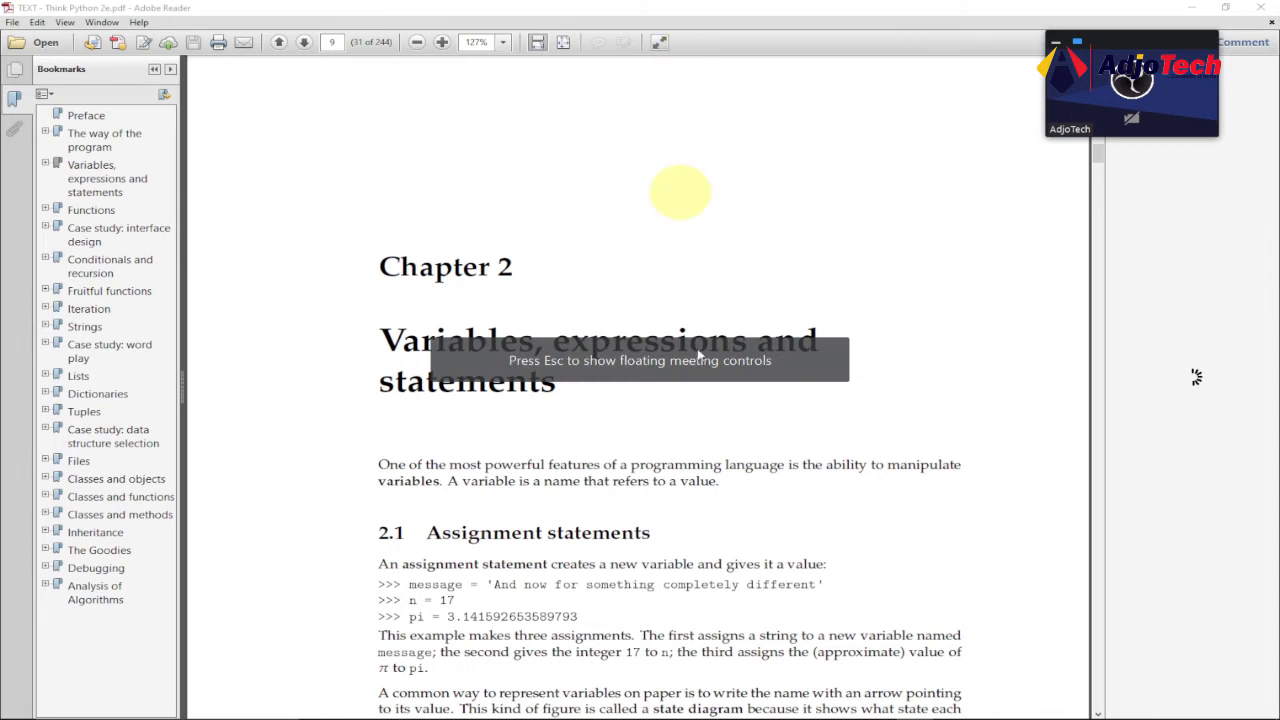
mouse_move(728, 300)
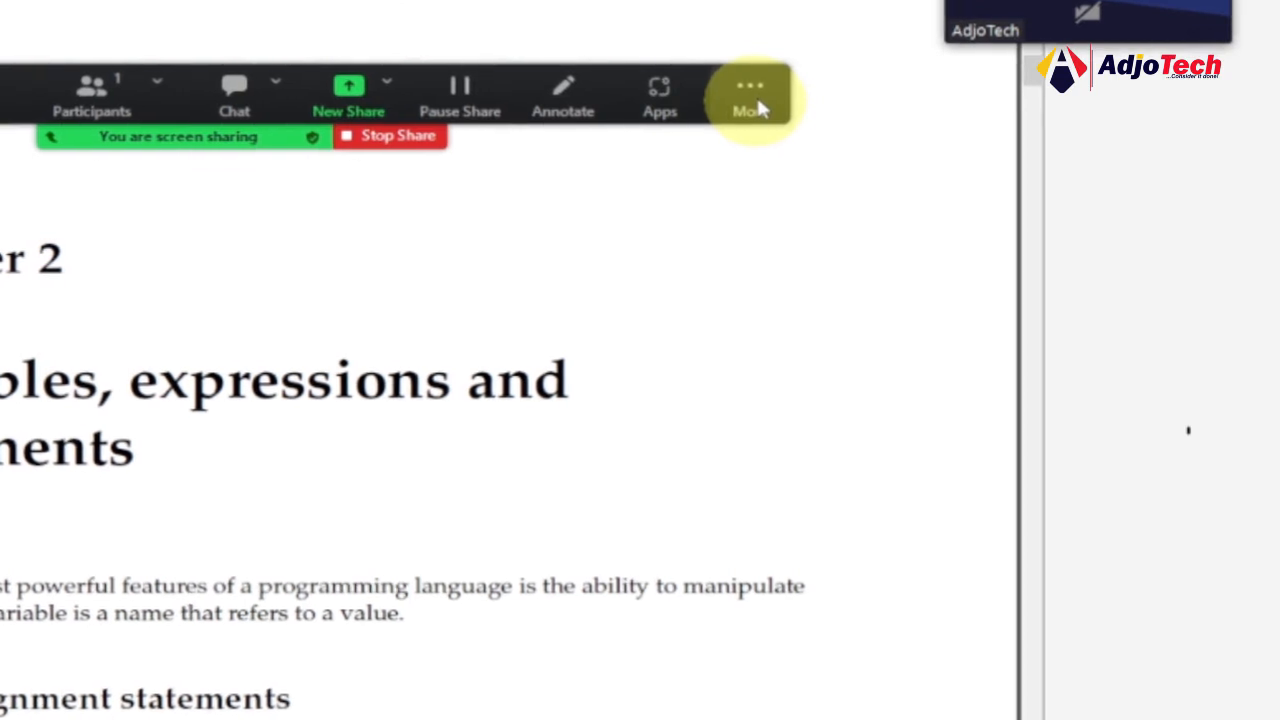
Choose Hide Floating Meeting Controls from the toolbar's More menu to clear the shared PDF.
click(744, 90)
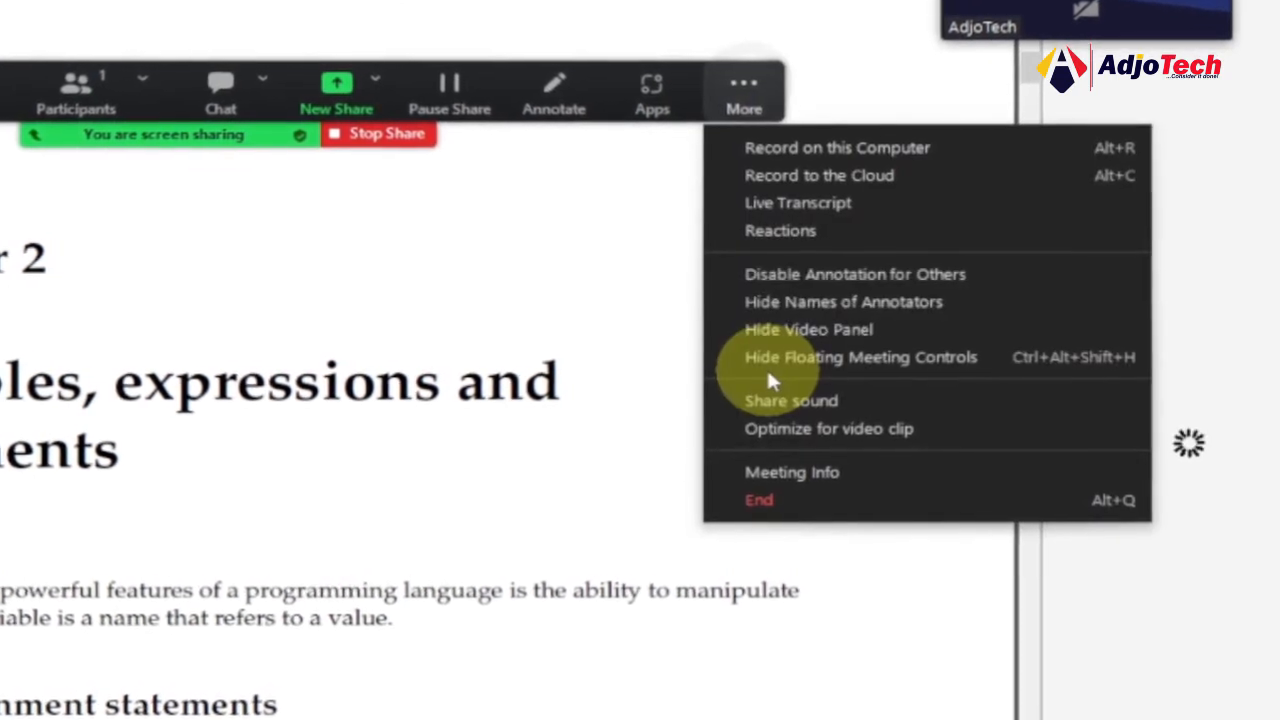
mouse_move(776, 356)
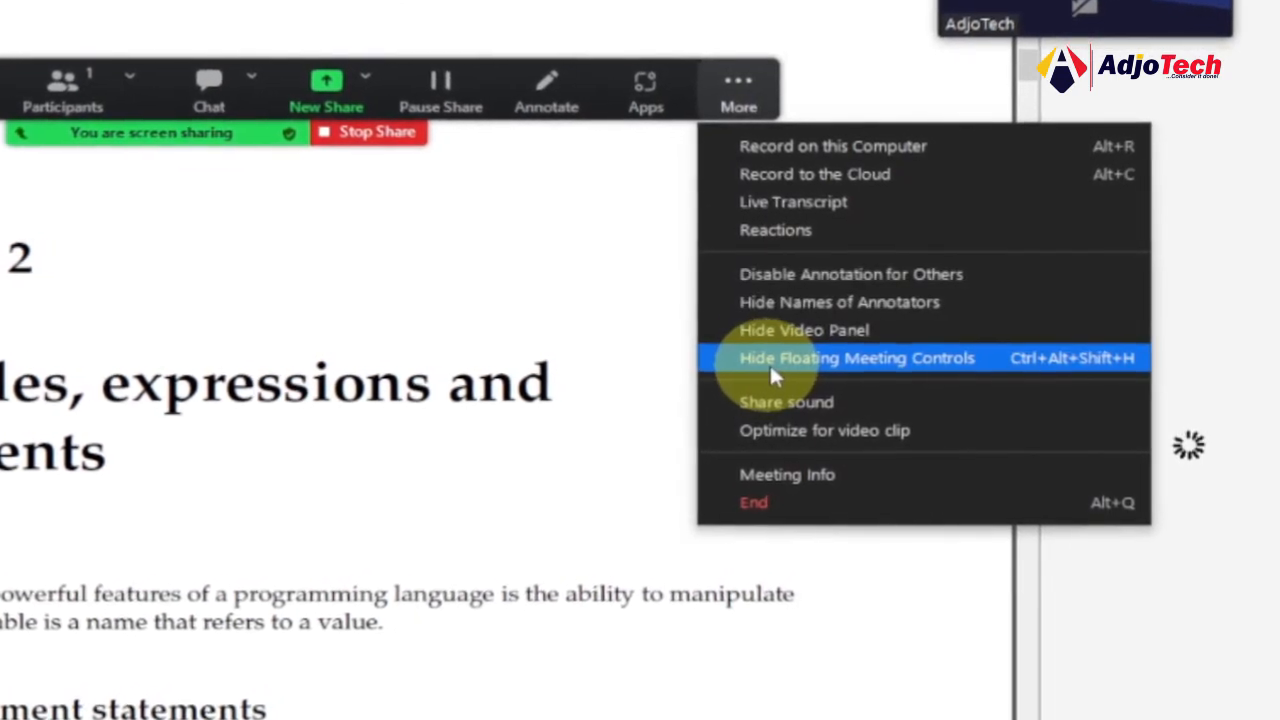
mouse_move(1036, 374)
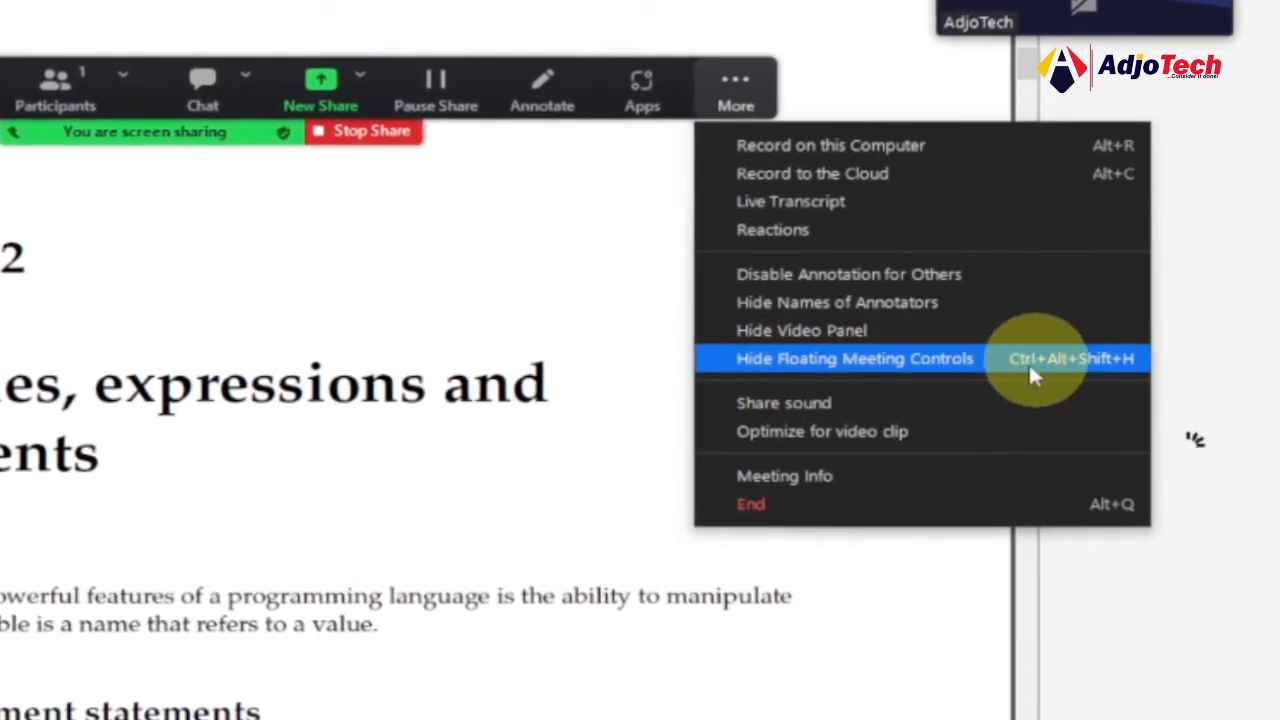
mouse_move(1060, 372)
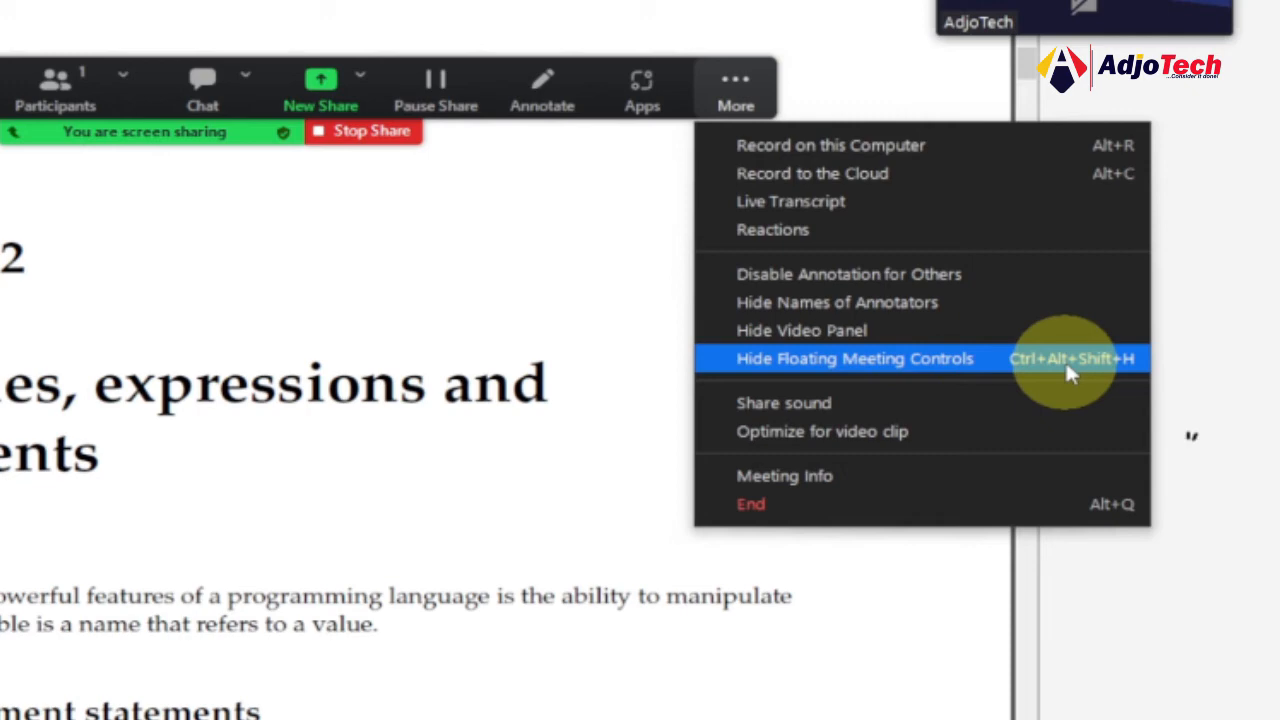
mouse_move(1076, 364)
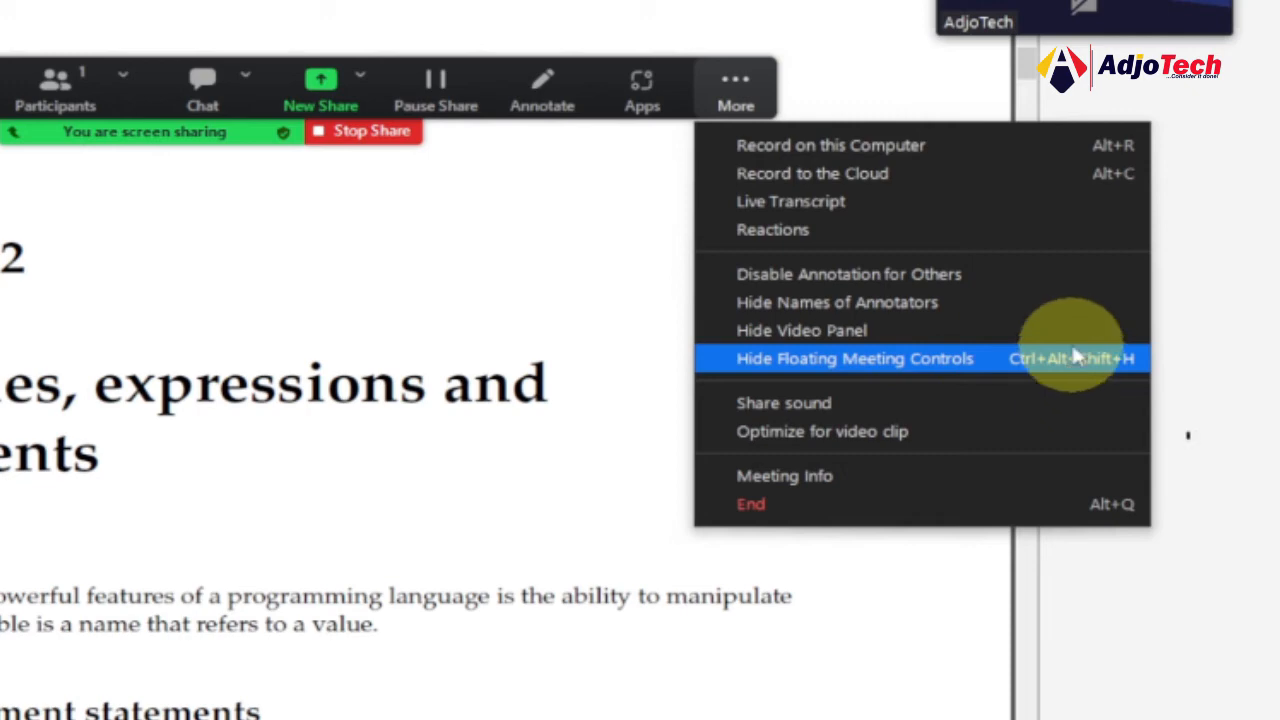
click(854, 358)
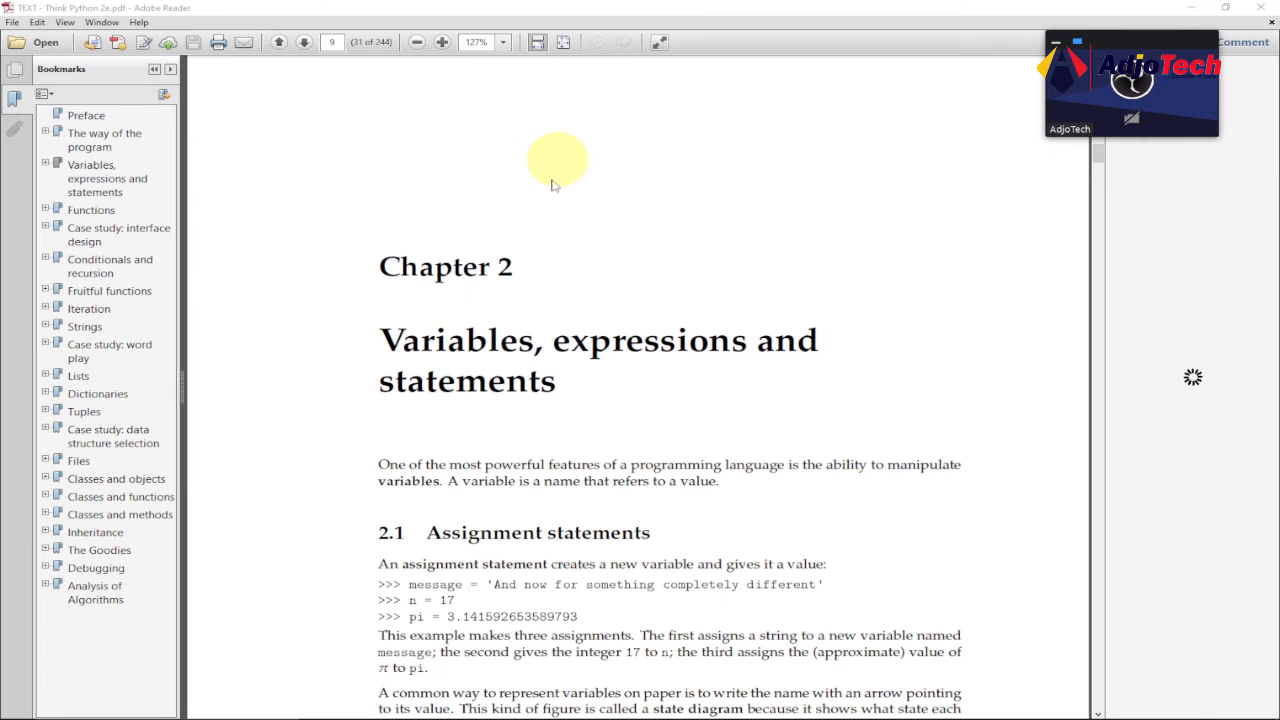
mouse_move(996, 62)
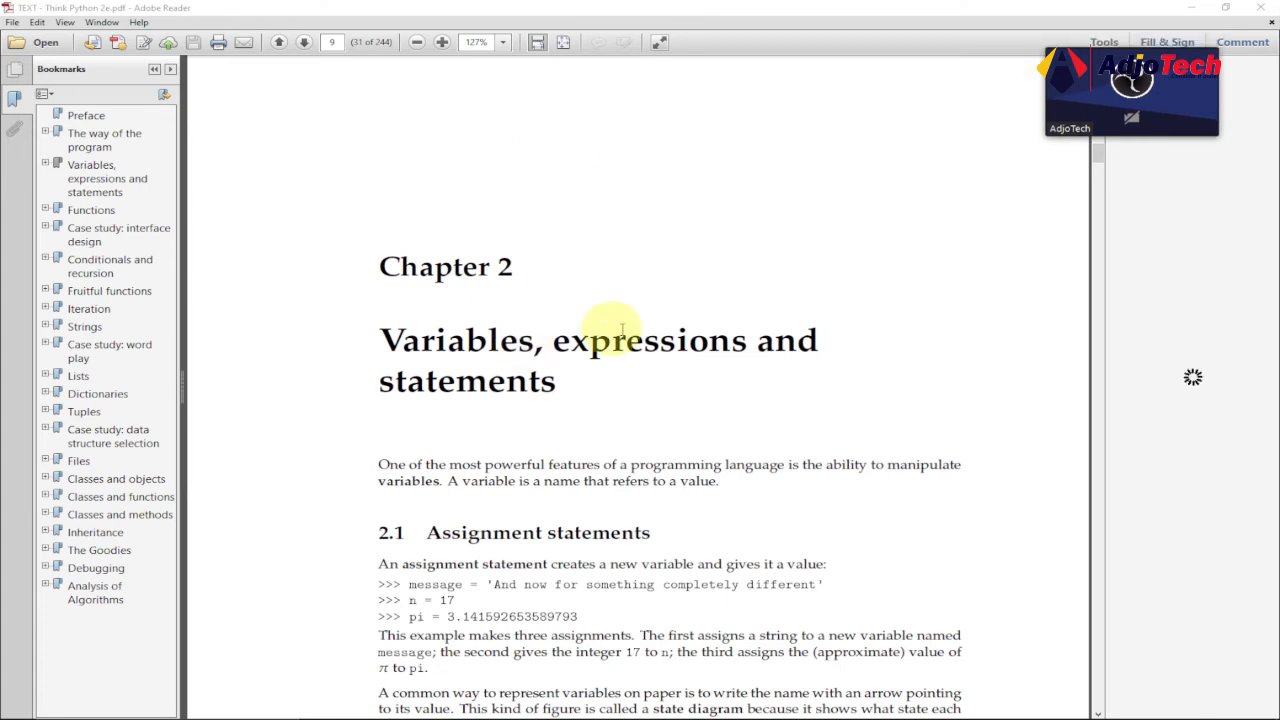
mouse_move(678, 362)
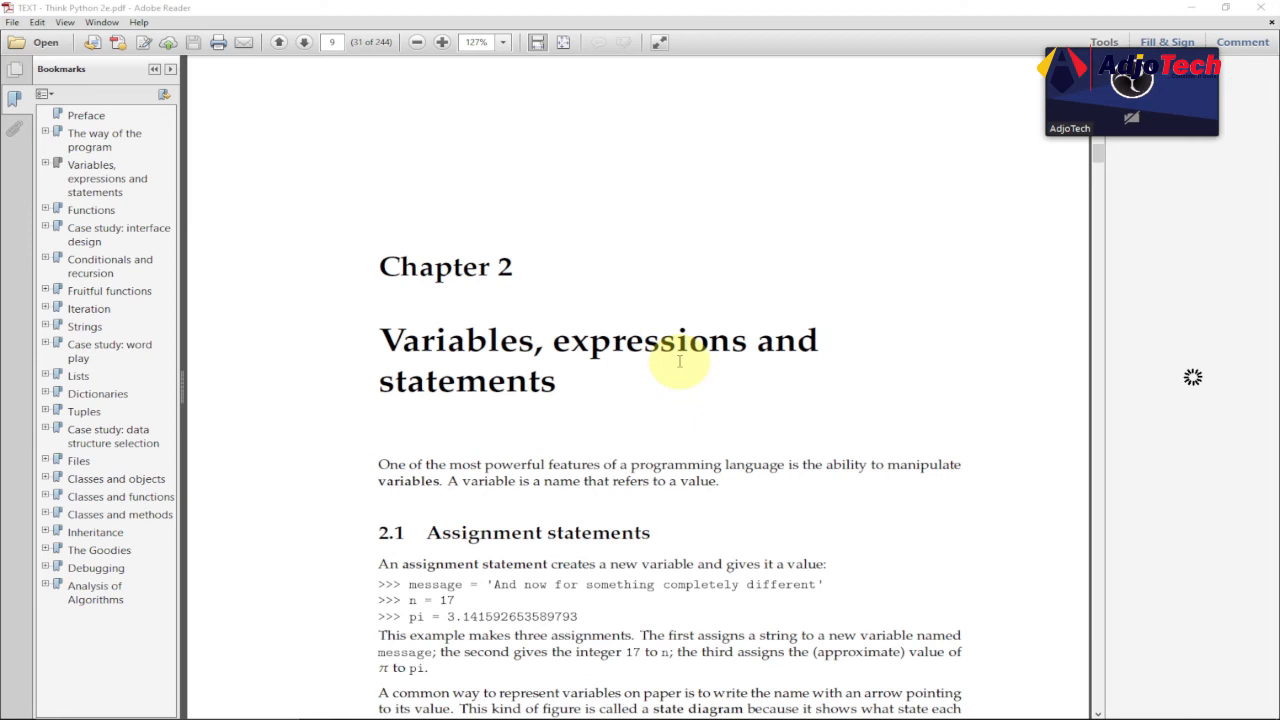